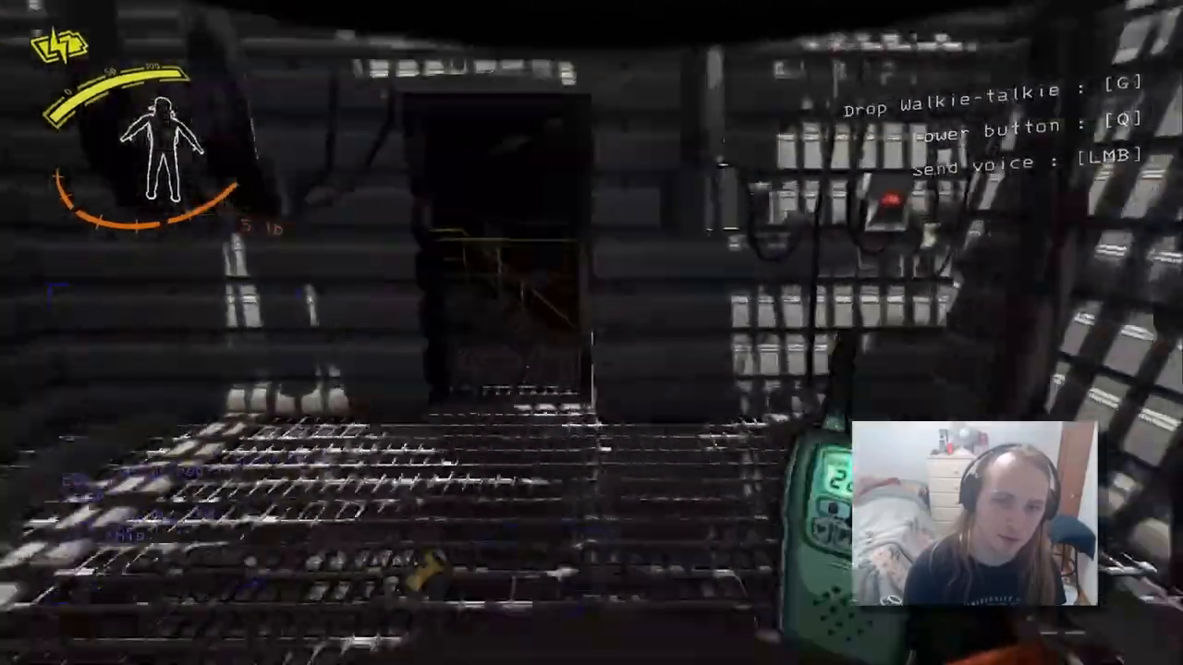
mouse_move(591, 333)
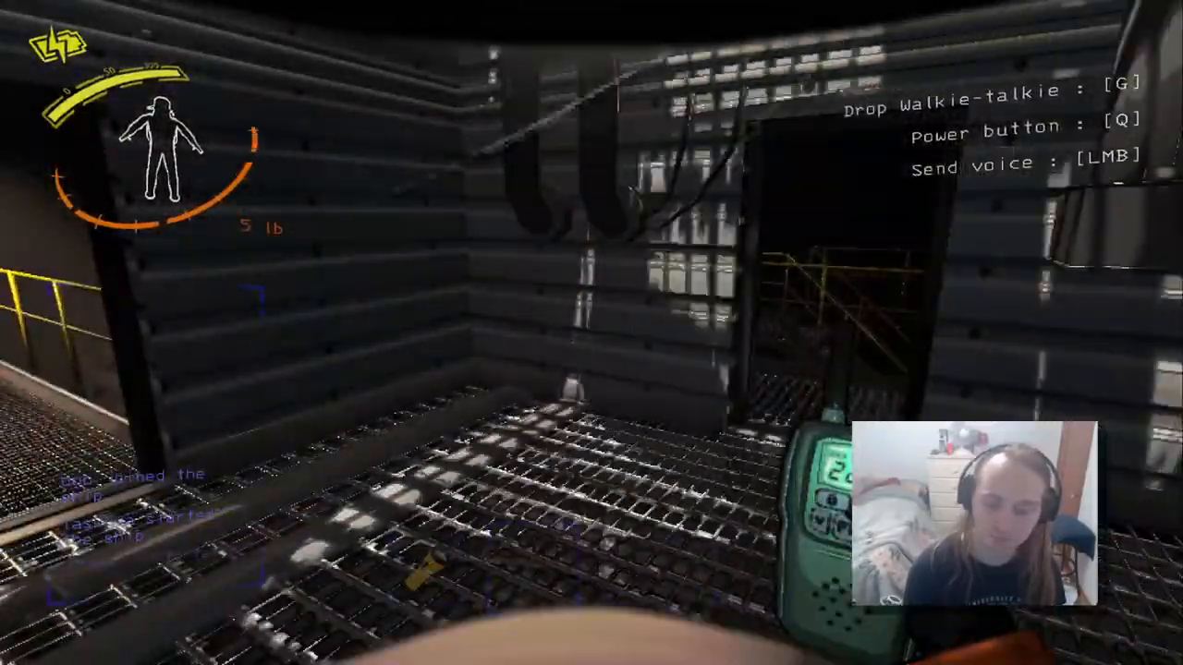